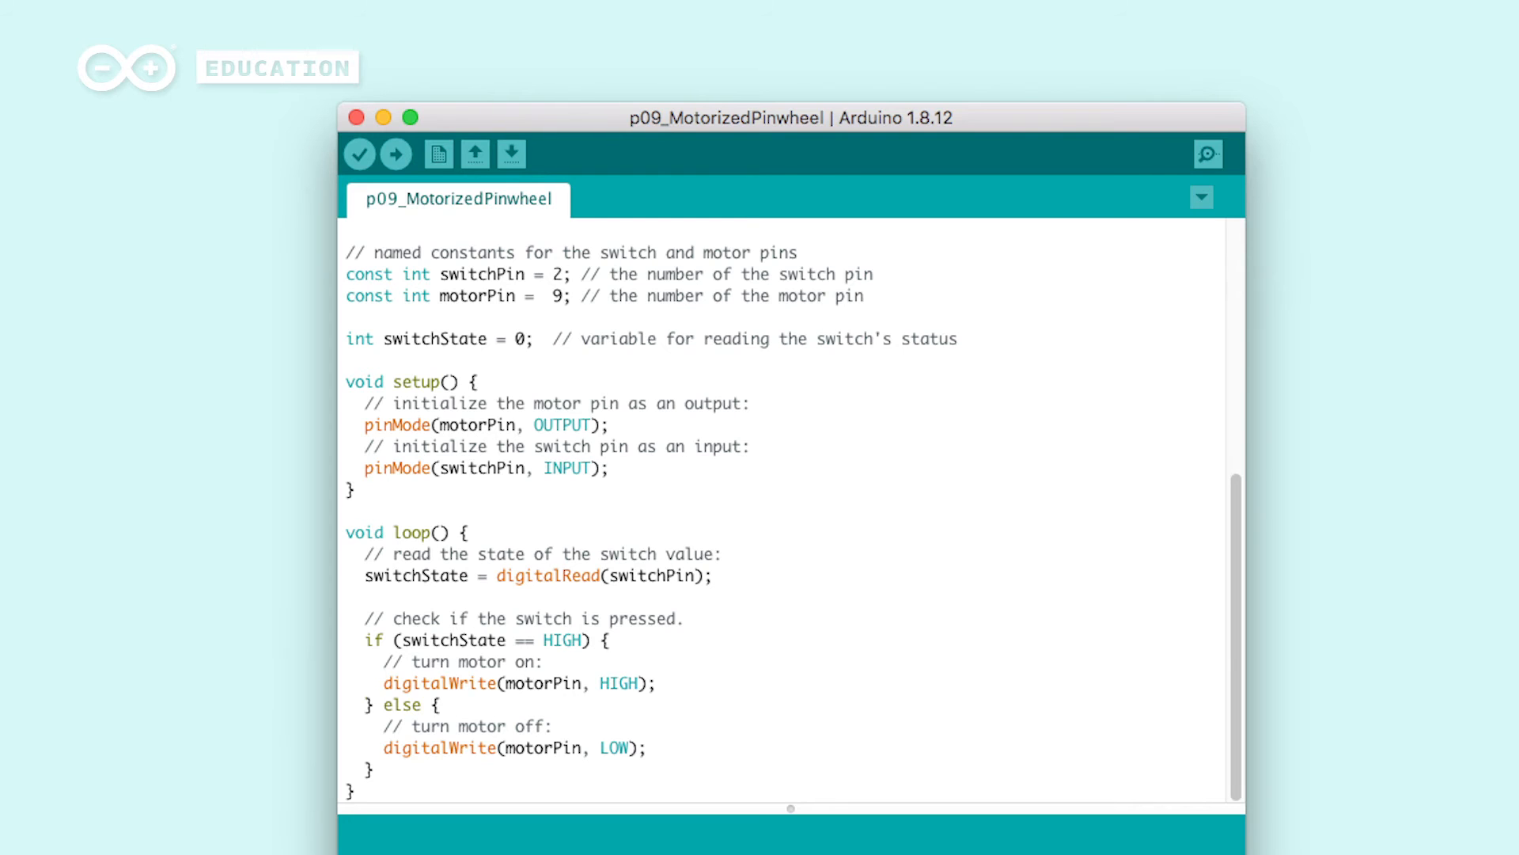
Select the if/else block in loop() that switches the motor on or off
{"action": "left_click_drag", "start_coordinate": [364, 639], "coordinate": [376, 769]}
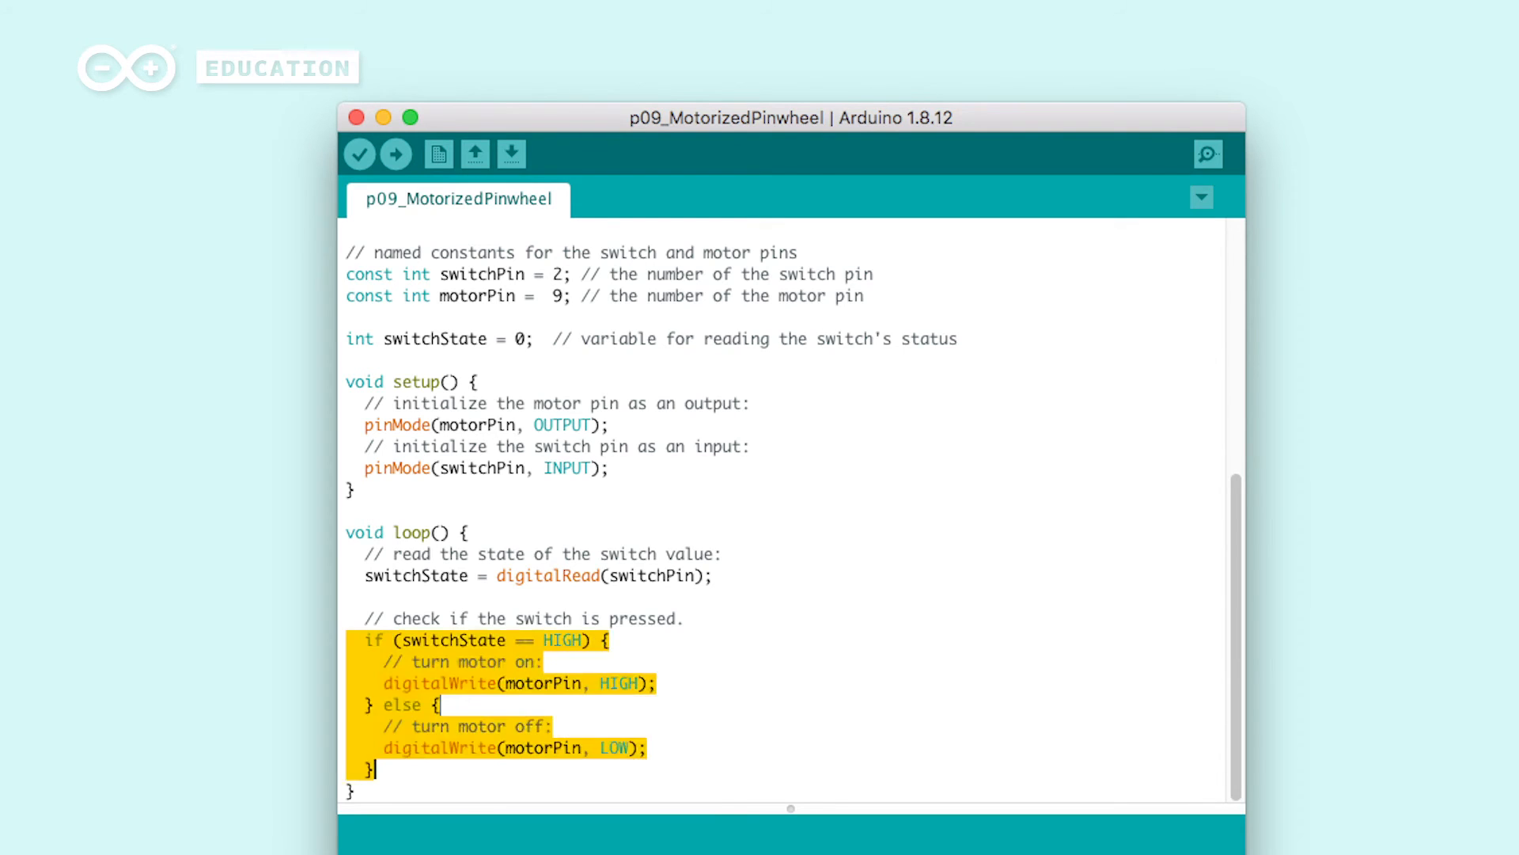